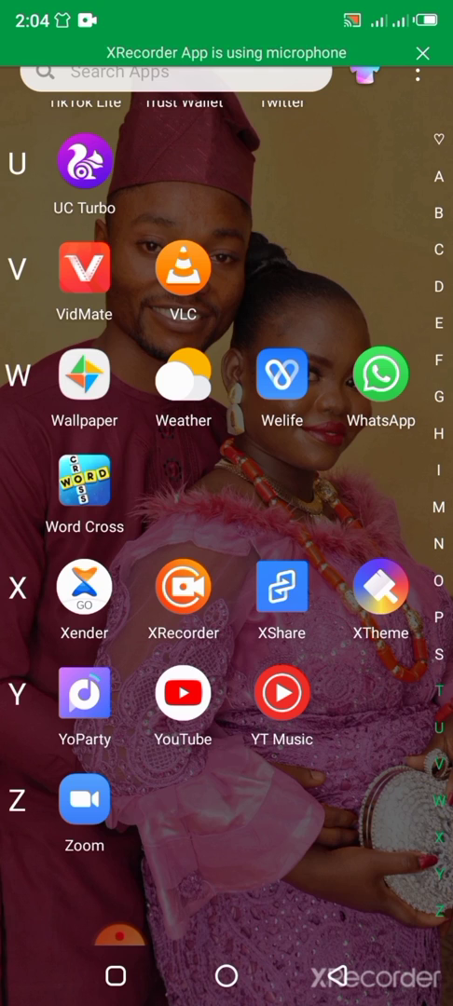
# Scroll the app drawer to the Chess PGN Viewer icon and launch it.
pyautogui.scroll(-3)
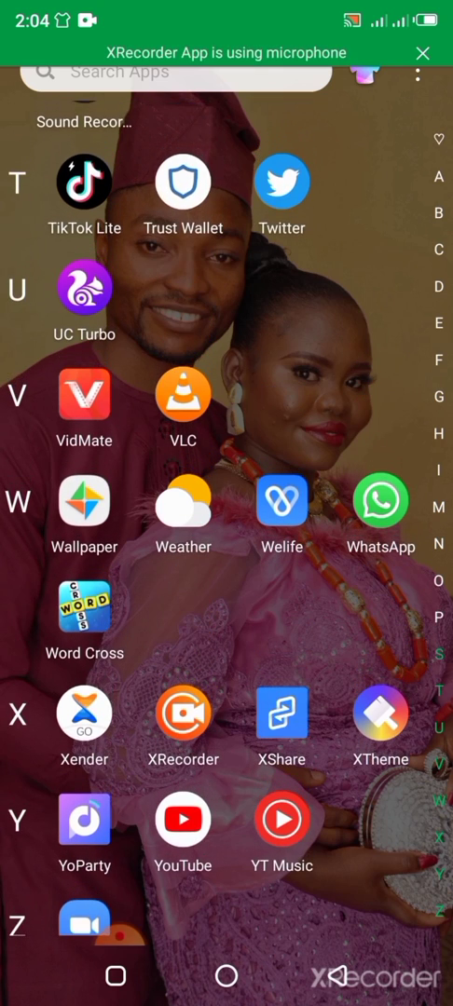
pyautogui.scroll(-3)
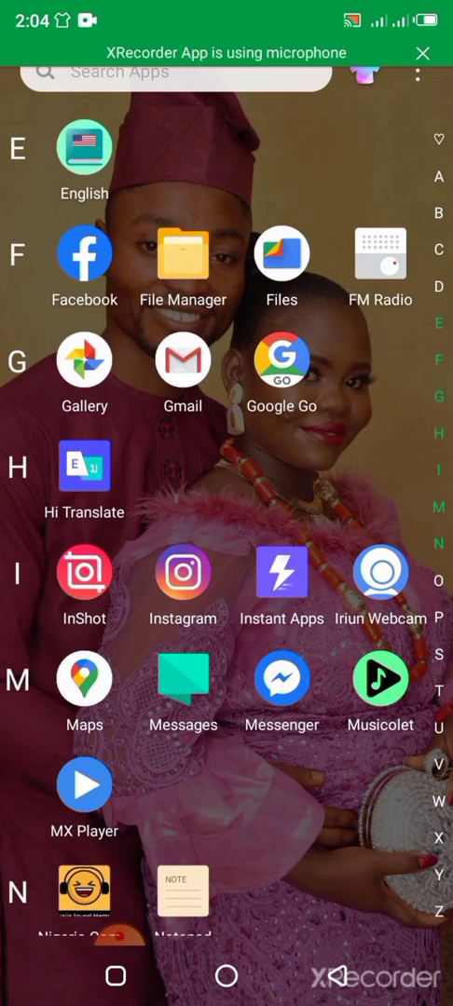
pyautogui.scroll(-3)
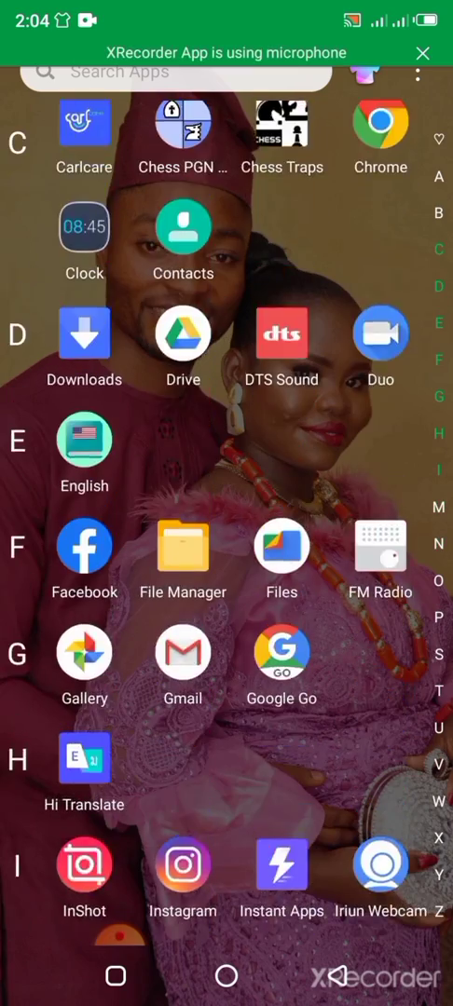
pyautogui.scroll(-3)
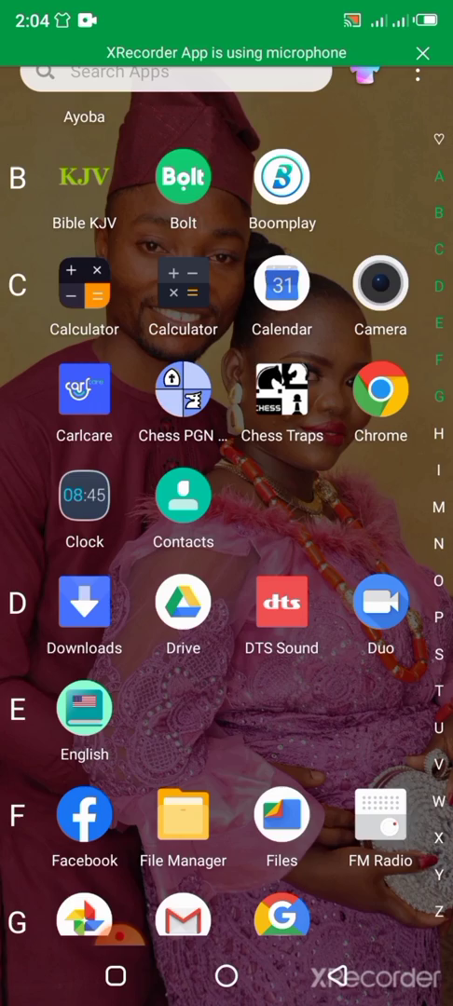
pyautogui.scroll(-3)
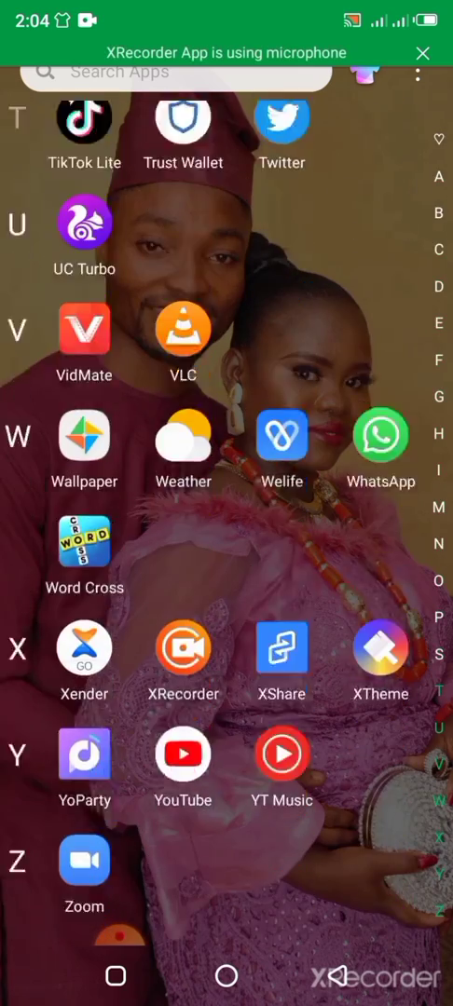
pyautogui.scroll(3)
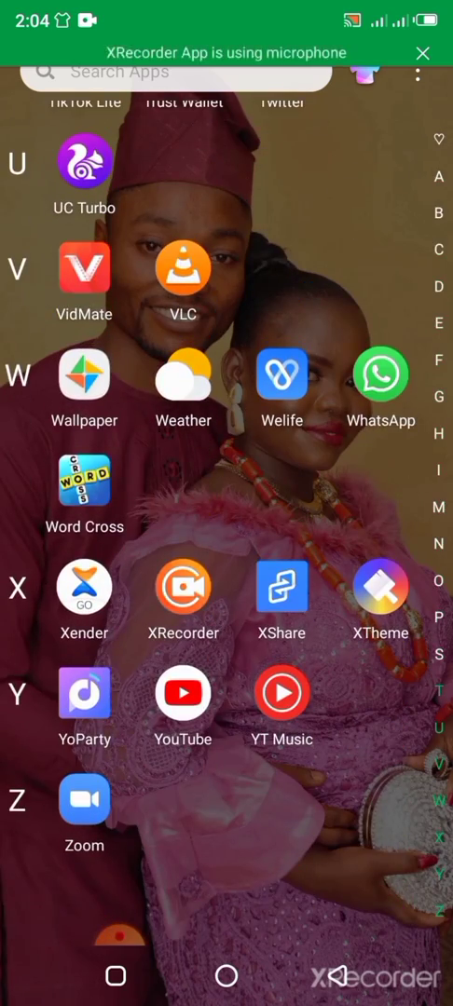
pyautogui.click(183, 585)
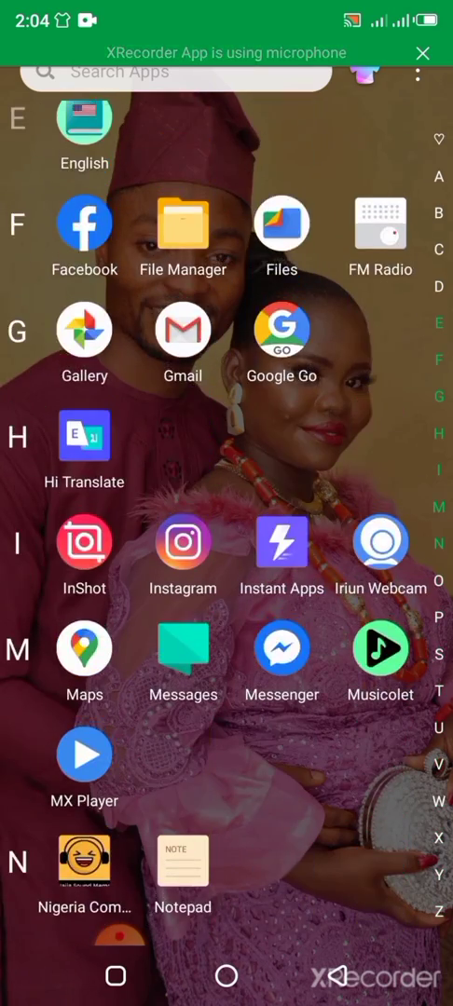
pyautogui.scroll(-3)
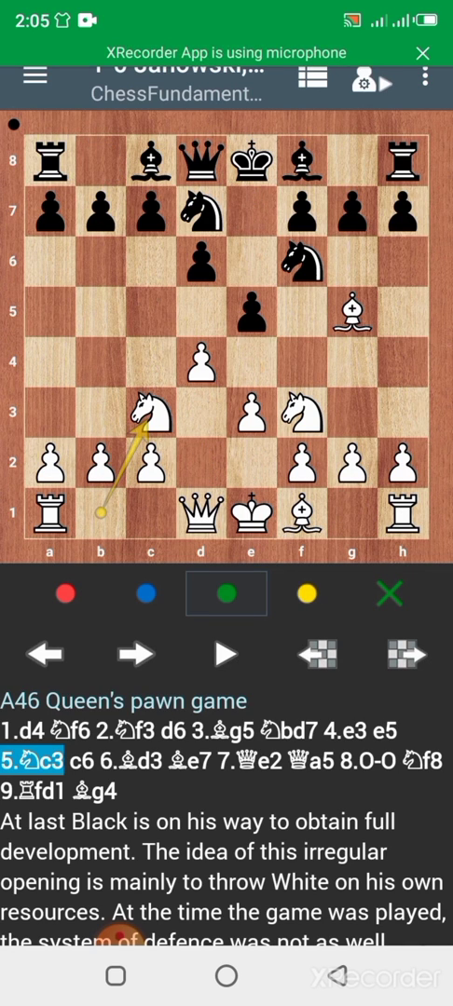
# Reset the A46 Queen's pawn game to its starting position with opening statistics shown.
pyautogui.click(309, 76)
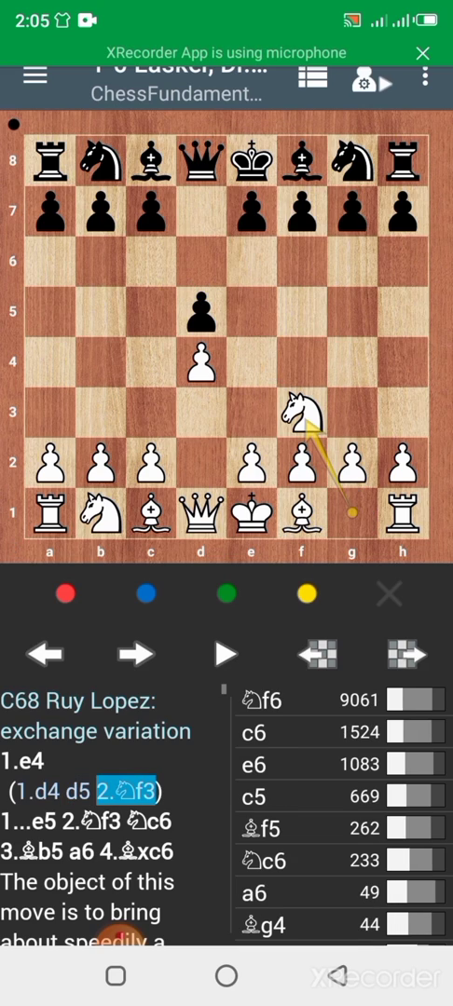
pyautogui.click(313, 78)
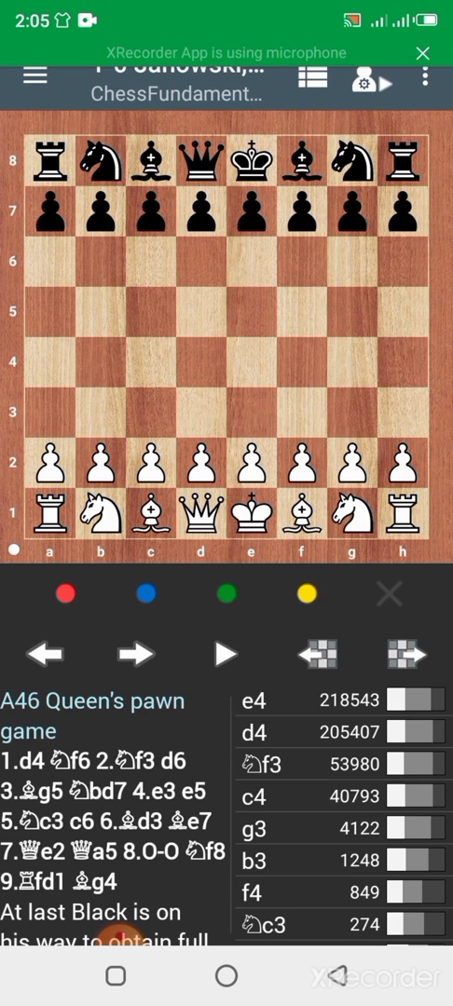
# Autoplay the opening moves of the Queen's pawn game, then stop playback.
pyautogui.click(223, 653)
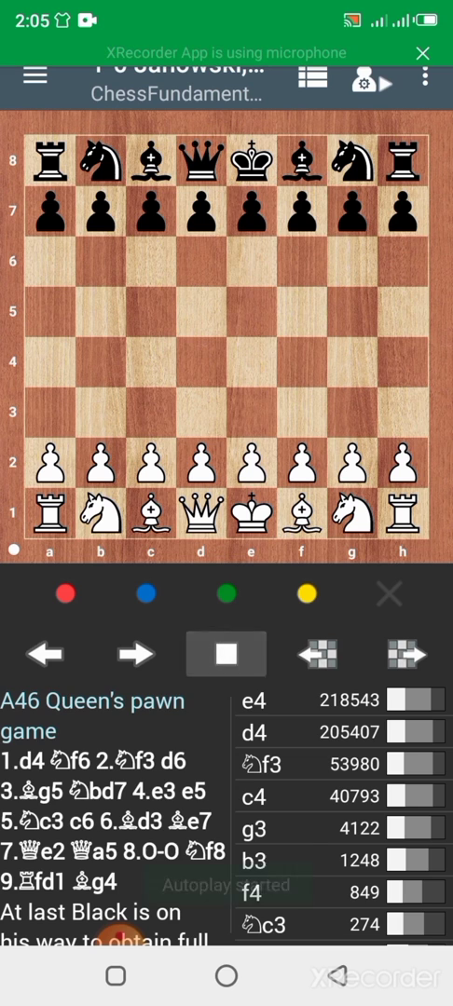
pyautogui.click(130, 656)
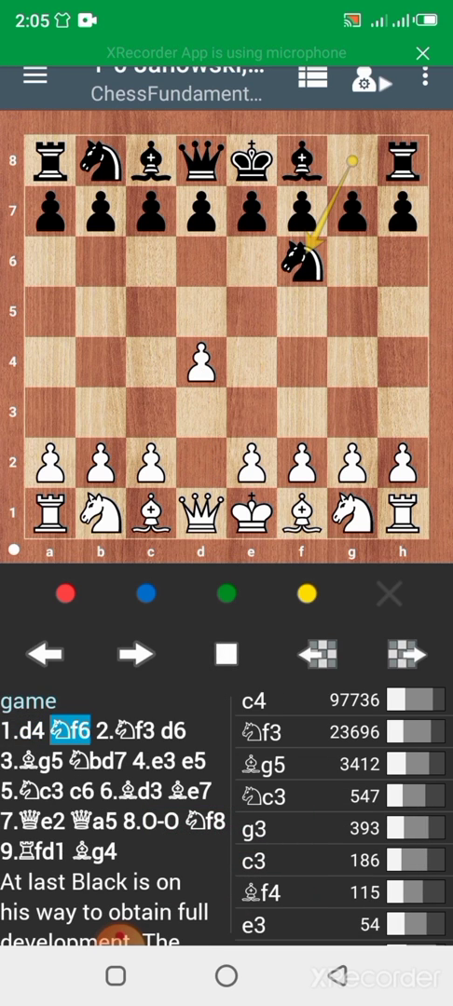
pyautogui.click(142, 654)
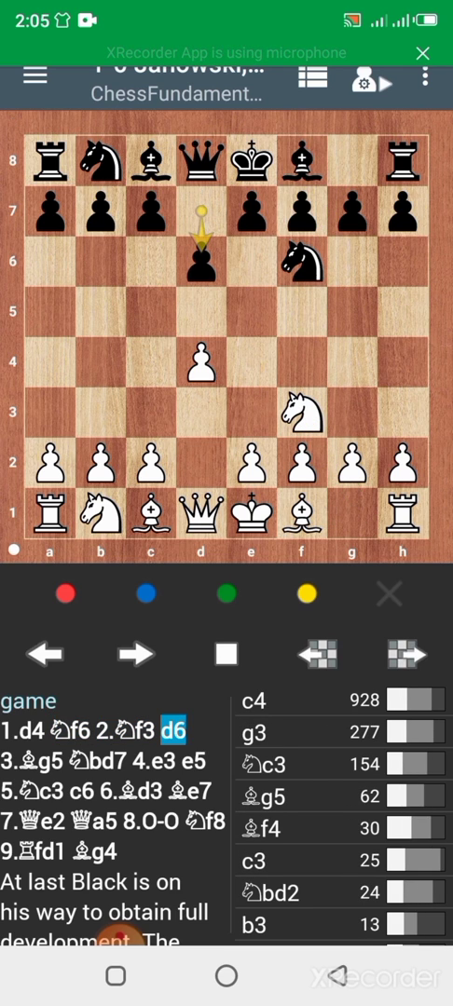
pyautogui.click(224, 652)
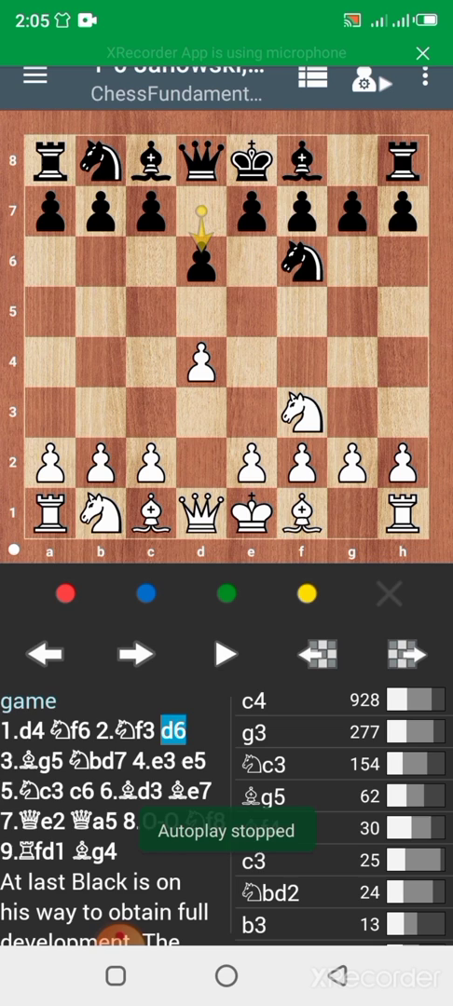
# Mark the board with two red arrows, clear them and resume autoplay to 4...e5.
pyautogui.click(66, 592)
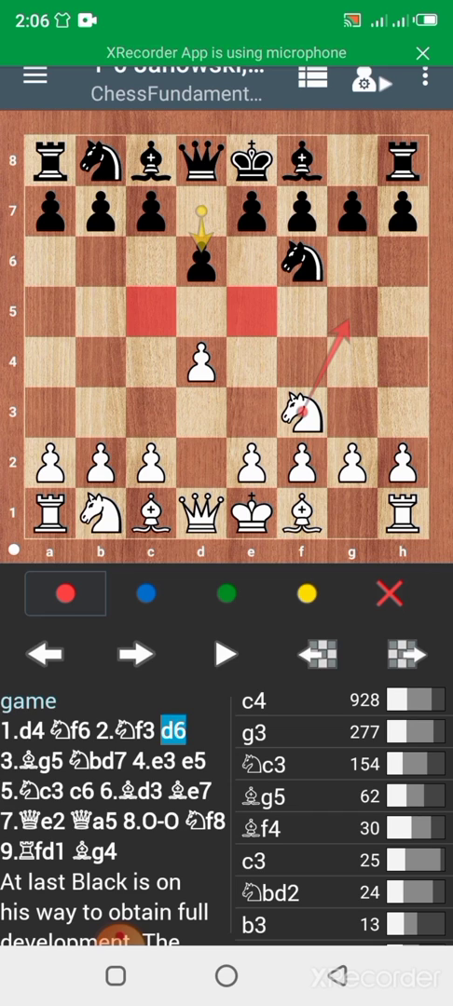
pyautogui.click(223, 592)
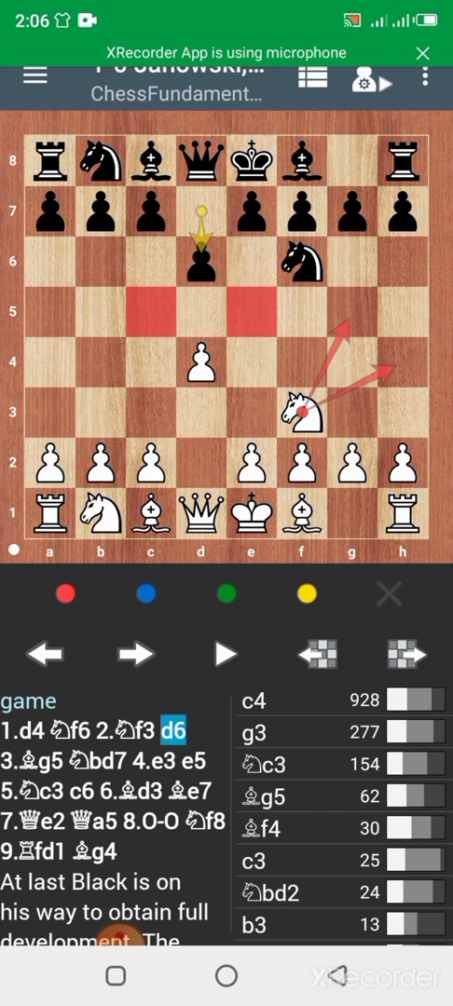
pyautogui.click(66, 593)
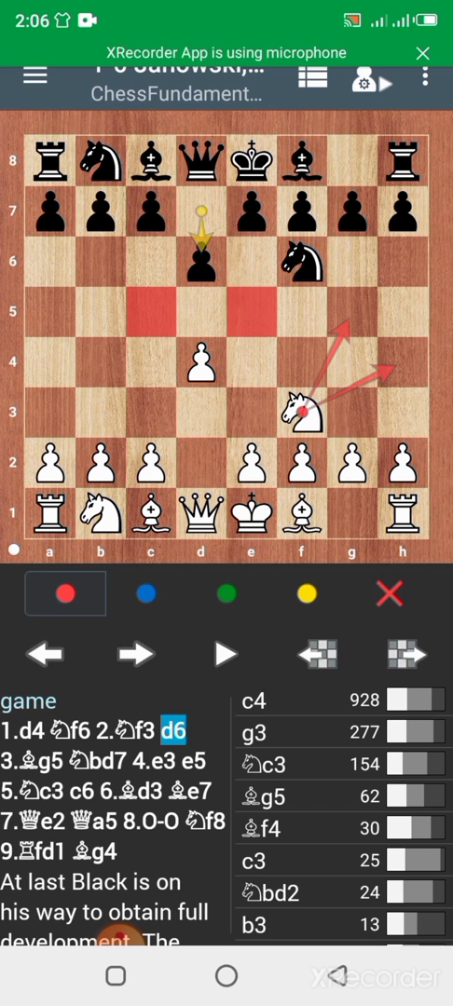
pyautogui.click(225, 652)
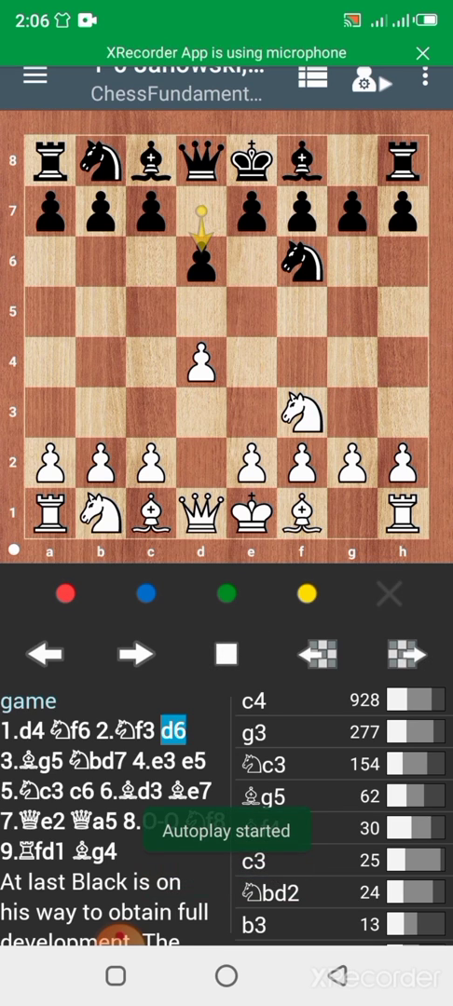
pyautogui.click(142, 652)
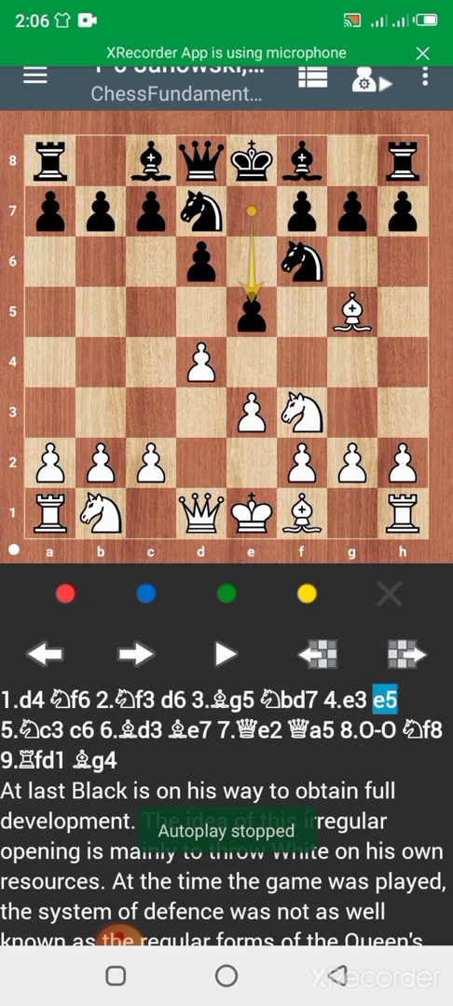
# Exit the game viewer back to the phone's app drawer.
pyautogui.click(145, 593)
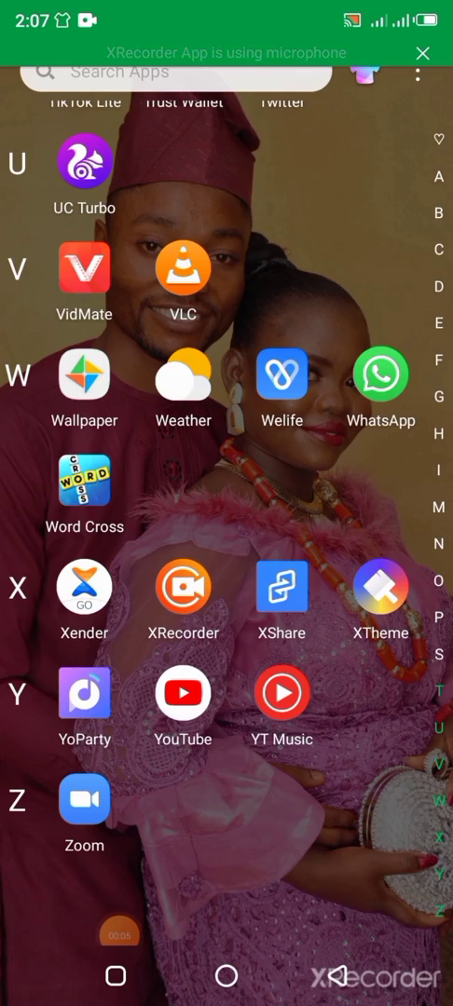
# Launch XRecorder from the app drawer to its saved recordings list.
pyautogui.scroll(-3)
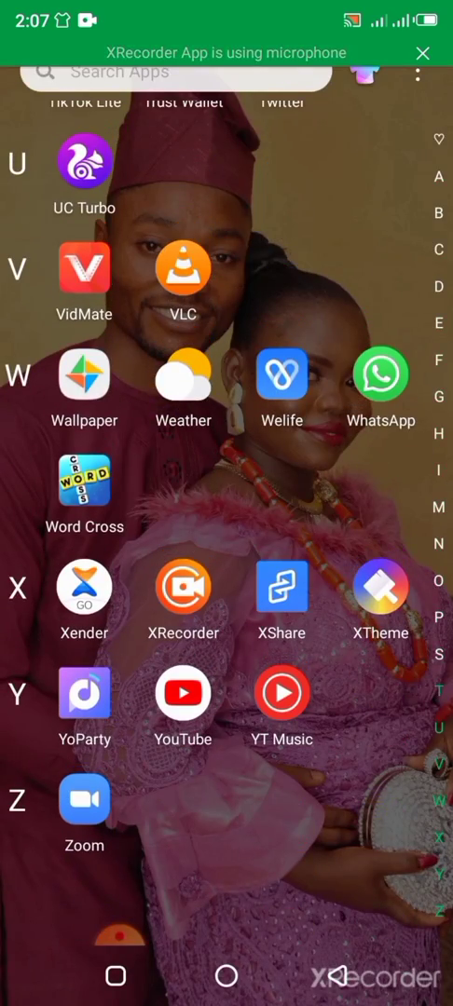
pyautogui.click(183, 587)
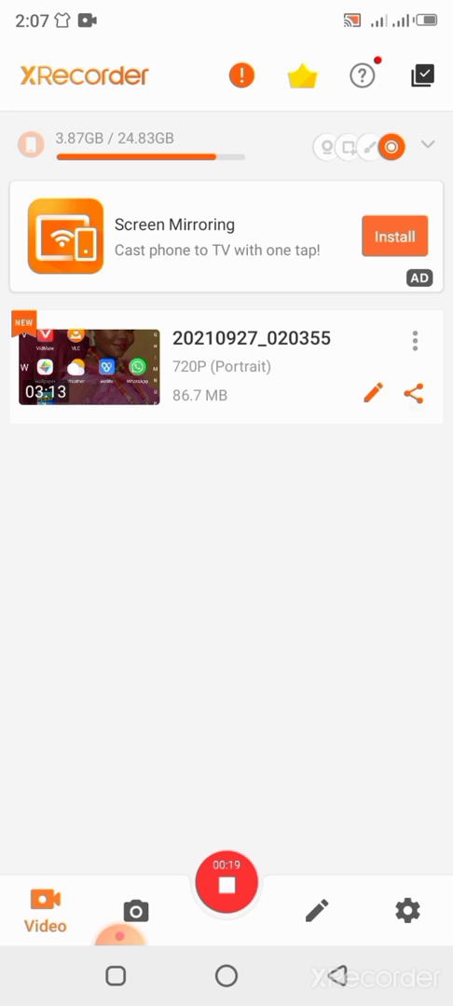
# Share the newest screen recording to InShot for editing.
pyautogui.click(414, 393)
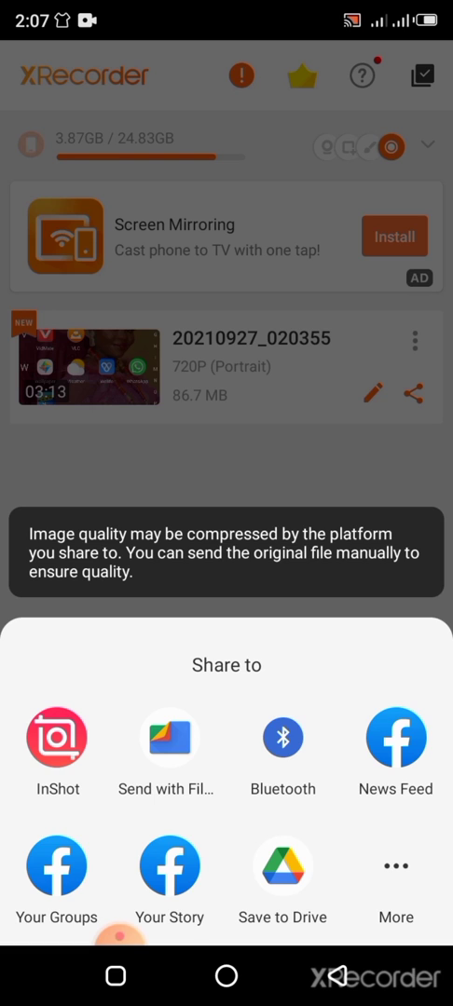
pyautogui.click(58, 737)
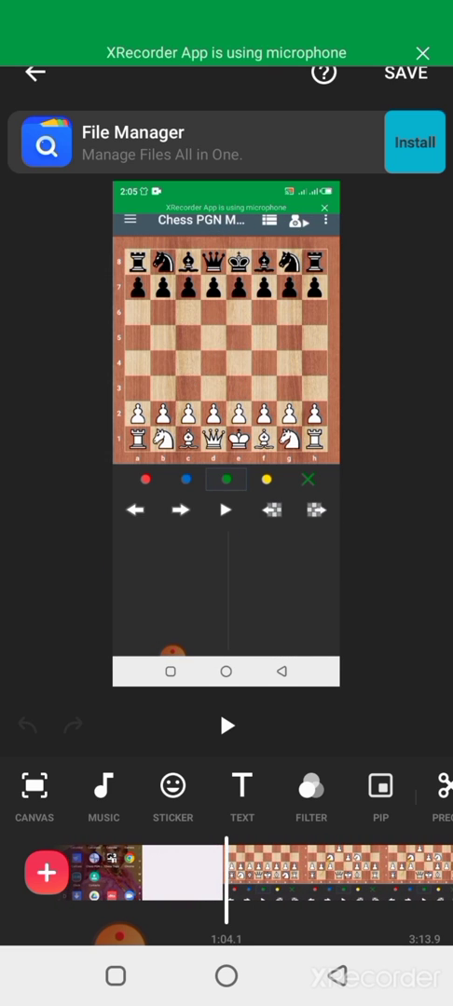
# Trim away the opening launcher and PGN list footage so the clip starts on the chessboard.
pyautogui.hscroll(-3)
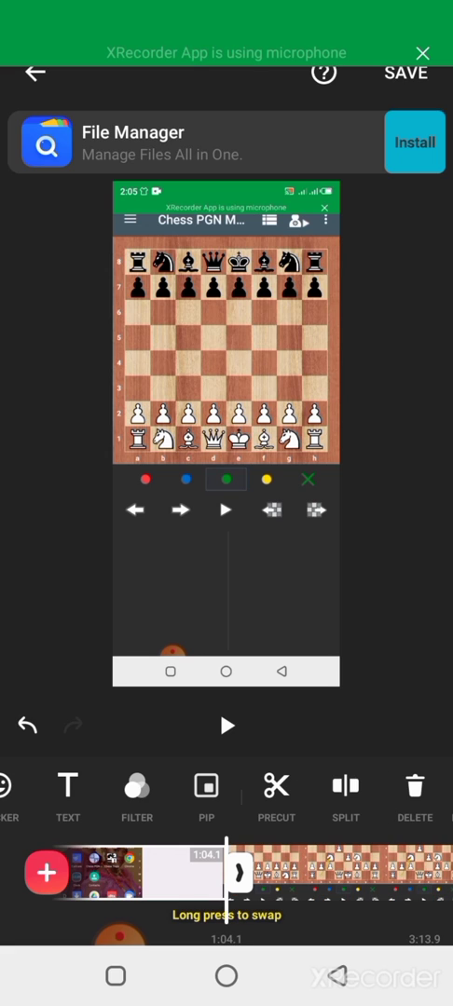
pyautogui.click(413, 798)
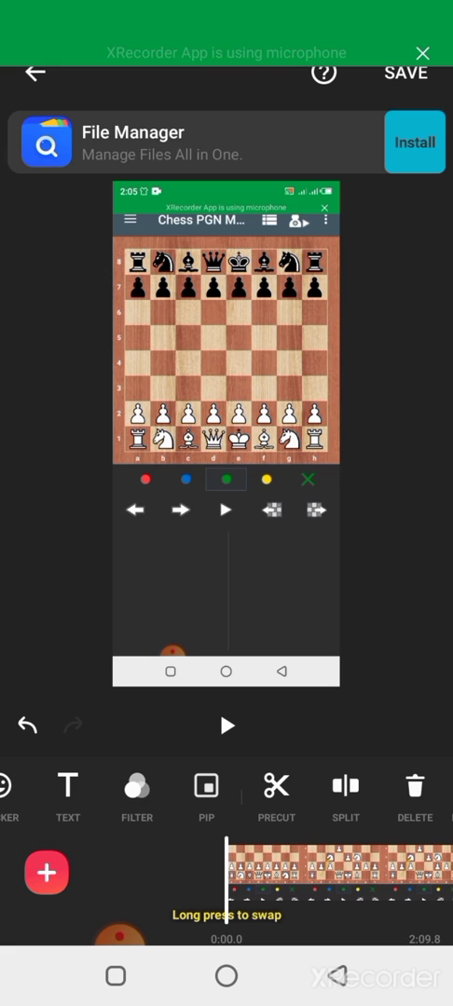
pyautogui.hscroll(-3)
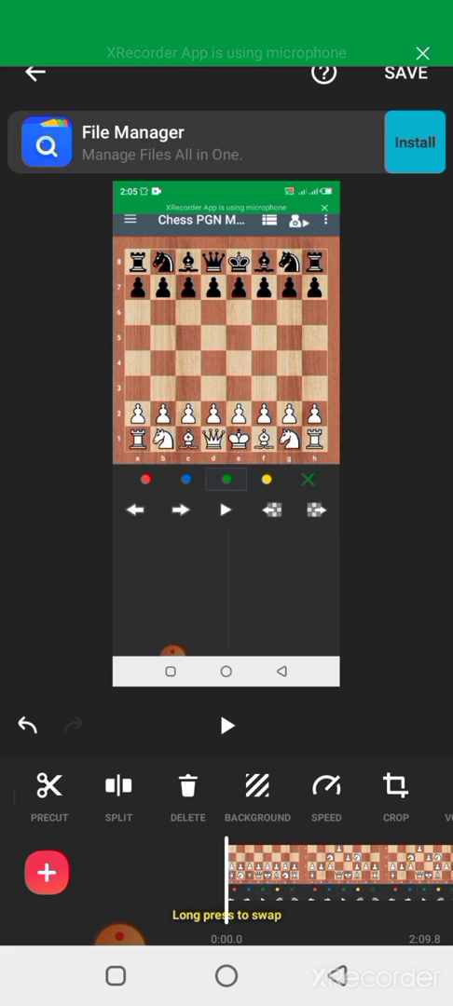
pyautogui.click(395, 798)
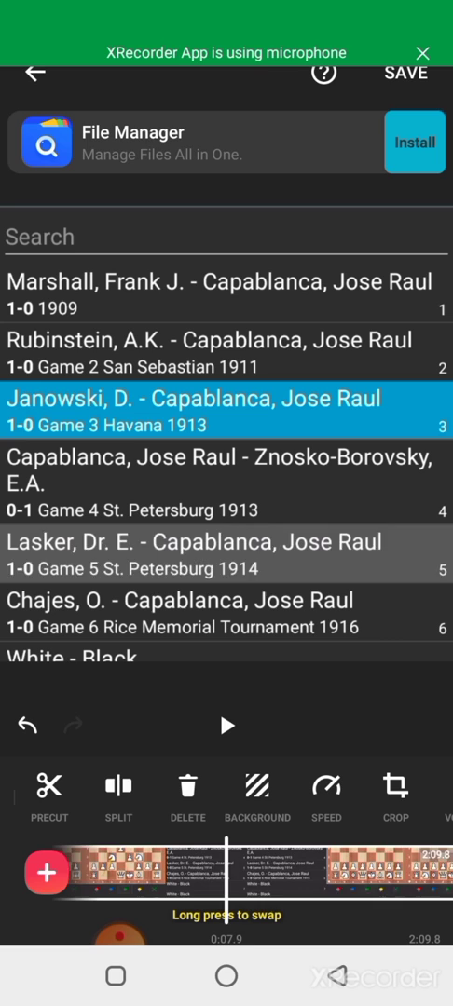
pyautogui.click(228, 555)
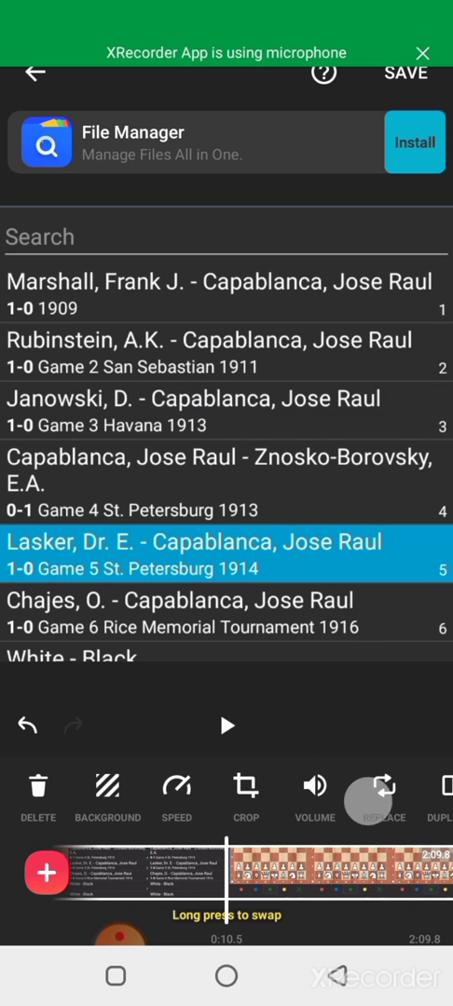
pyautogui.hscroll(3)
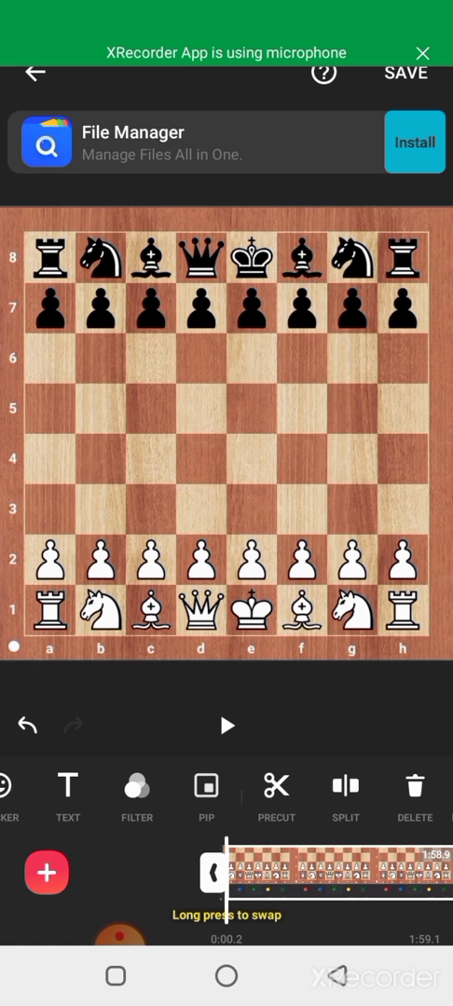
pyautogui.click(26, 726)
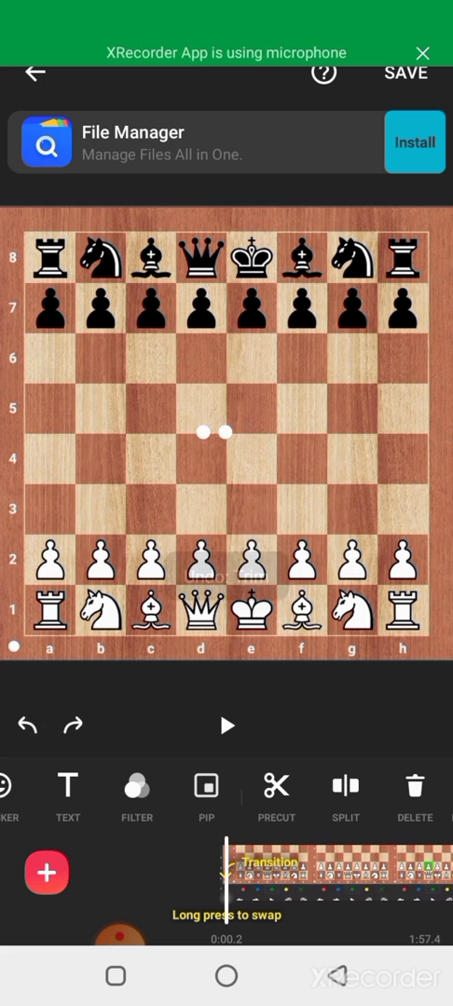
pyautogui.click(32, 725)
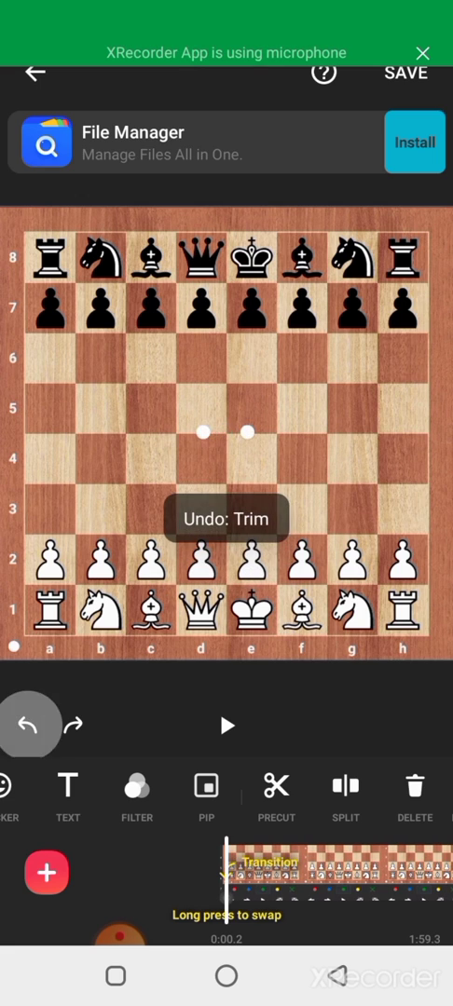
pyautogui.click(30, 725)
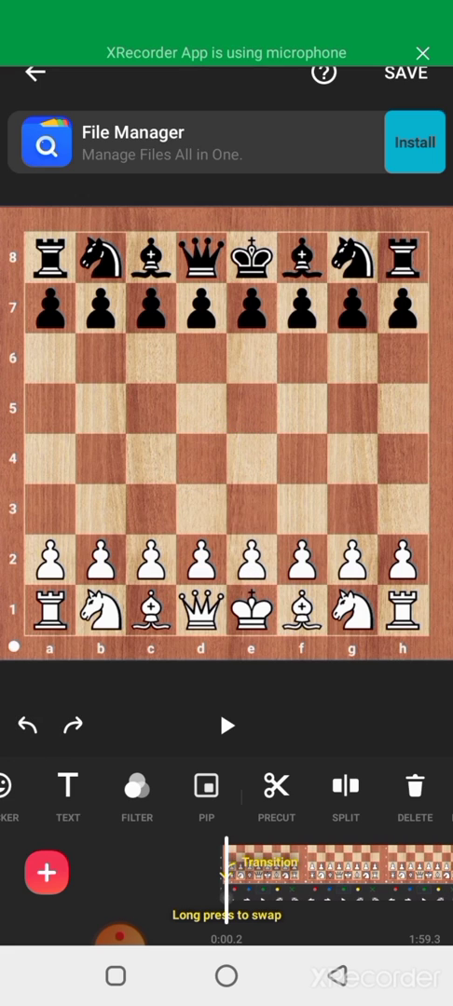
pyautogui.click(30, 723)
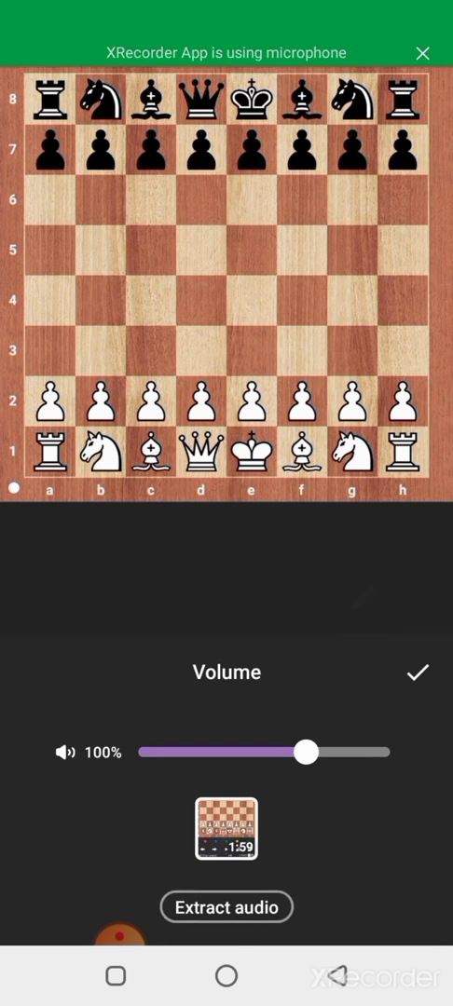
# Leave the Volume panel for the Music panel with Tracks, Effects and Record.
pyautogui.click(417, 671)
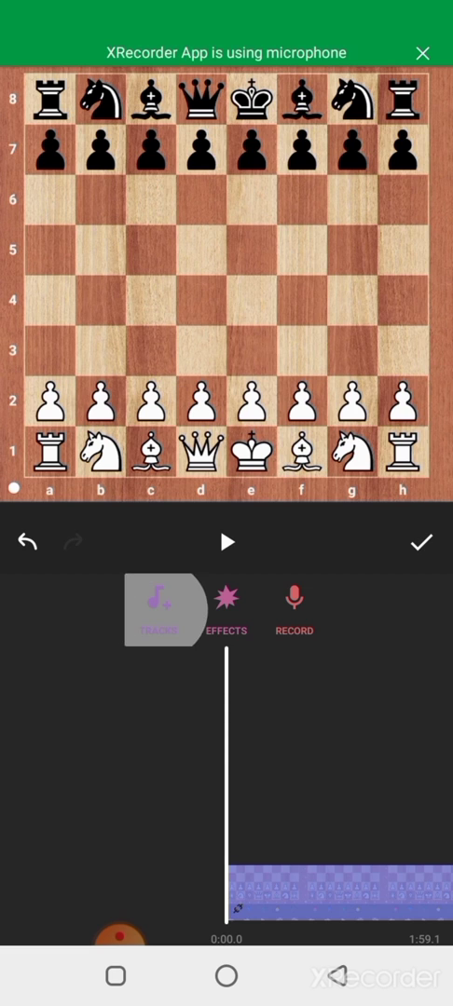
# Extract audio from a video file and add it as a music track under the chess clip.
pyautogui.click(159, 611)
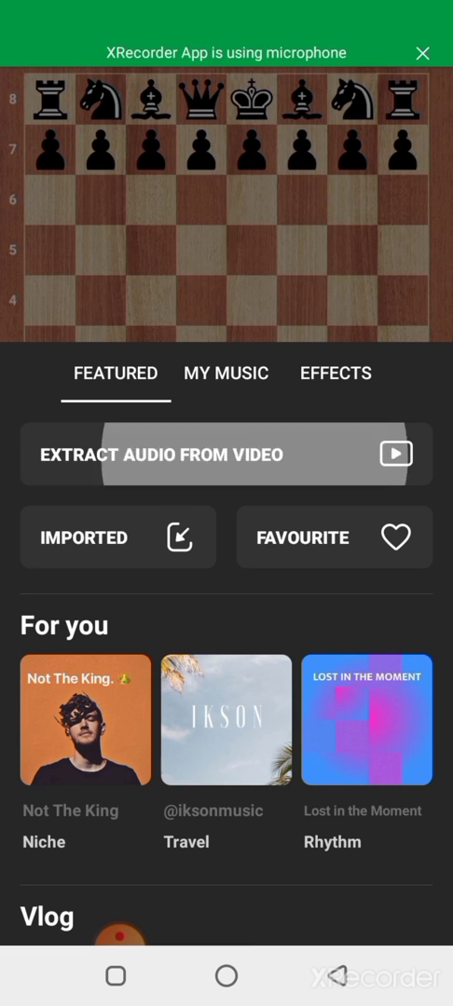
pyautogui.click(224, 455)
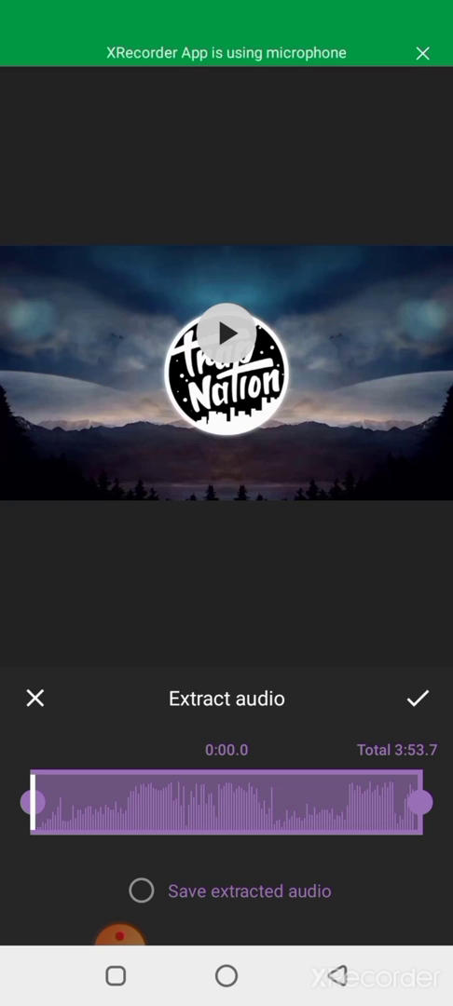
pyautogui.click(418, 699)
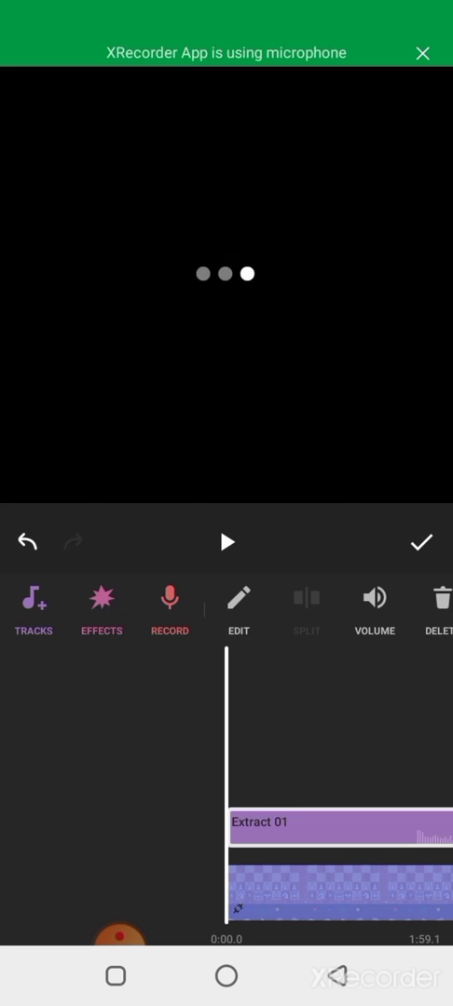
pyautogui.click(224, 541)
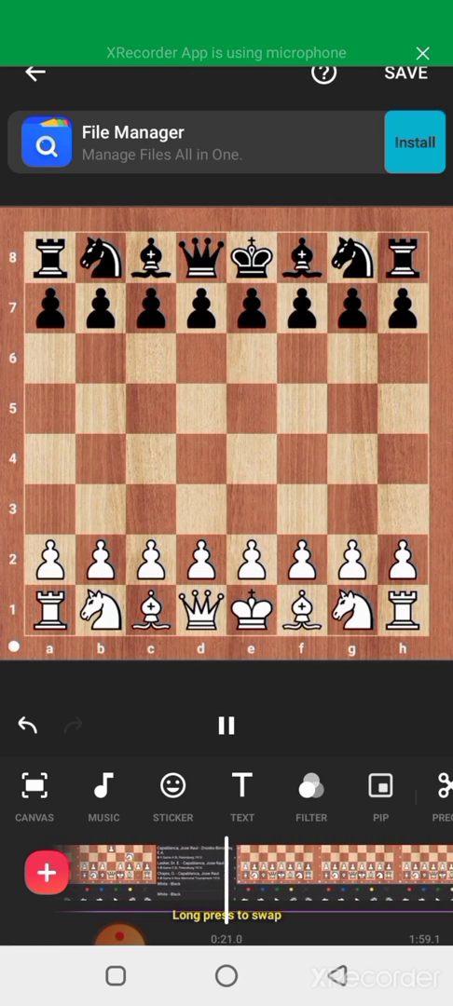
pyautogui.click(227, 727)
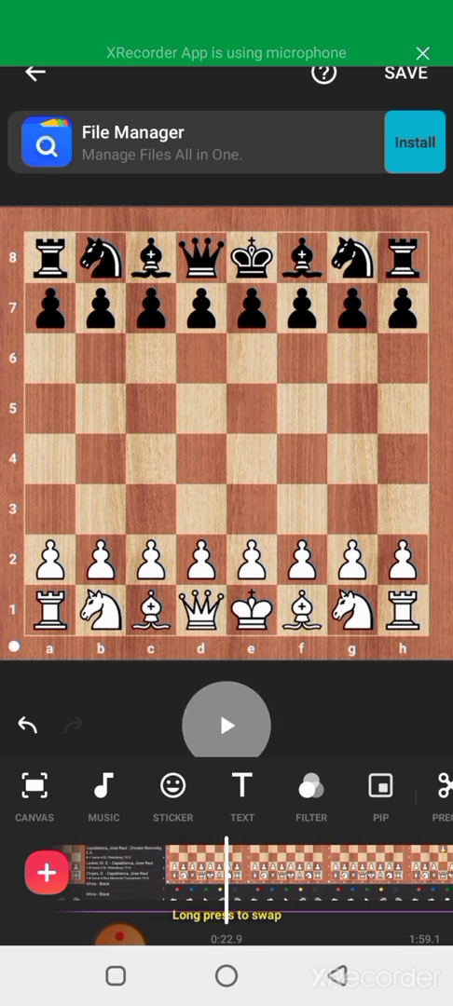
pyautogui.click(228, 724)
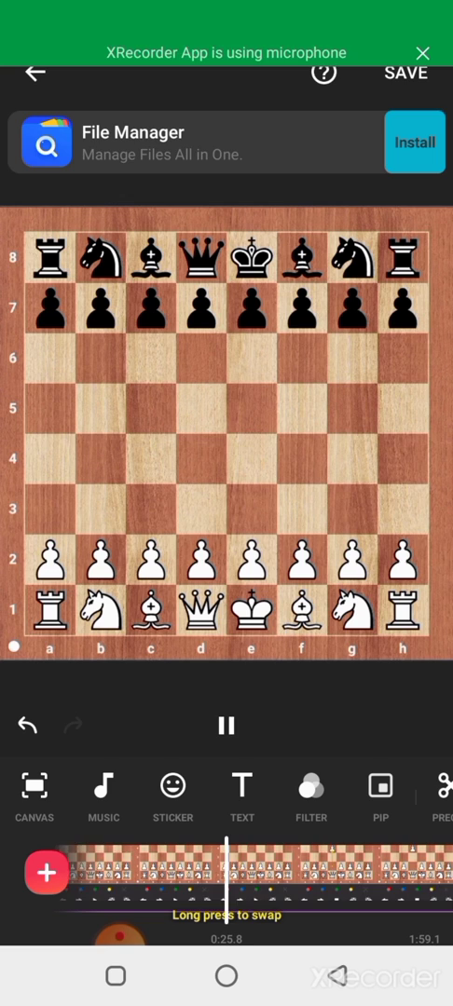
pyautogui.click(227, 727)
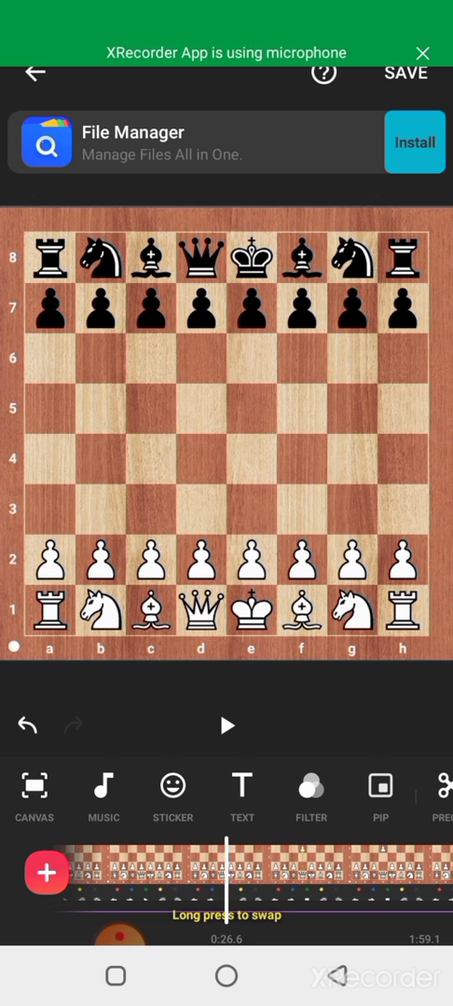
pyautogui.click(227, 727)
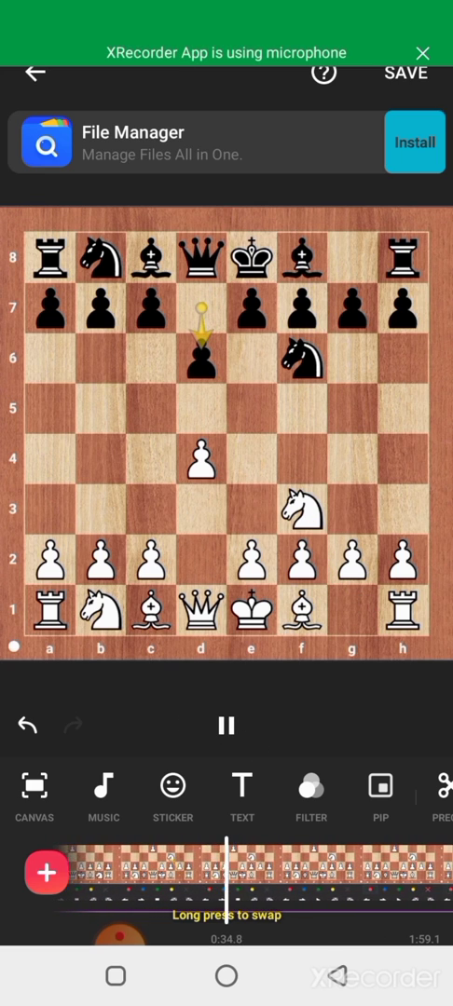
pyautogui.click(226, 726)
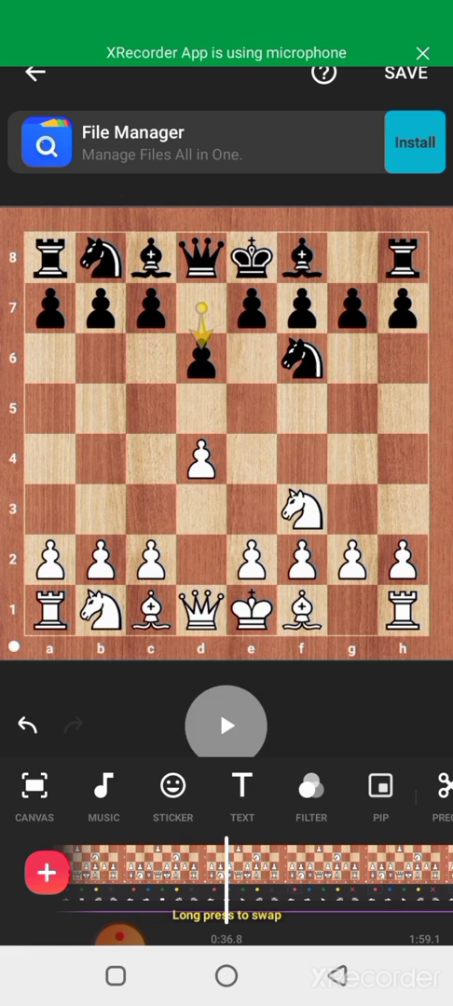
pyautogui.click(225, 725)
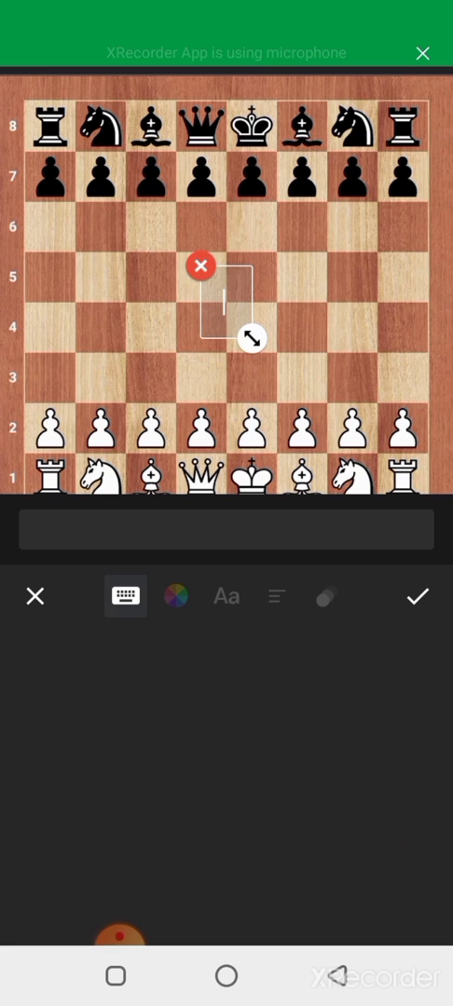
# Enter the 'Chess trap' title and give it IN and OUT animations.
pyautogui.write('Chess trap')
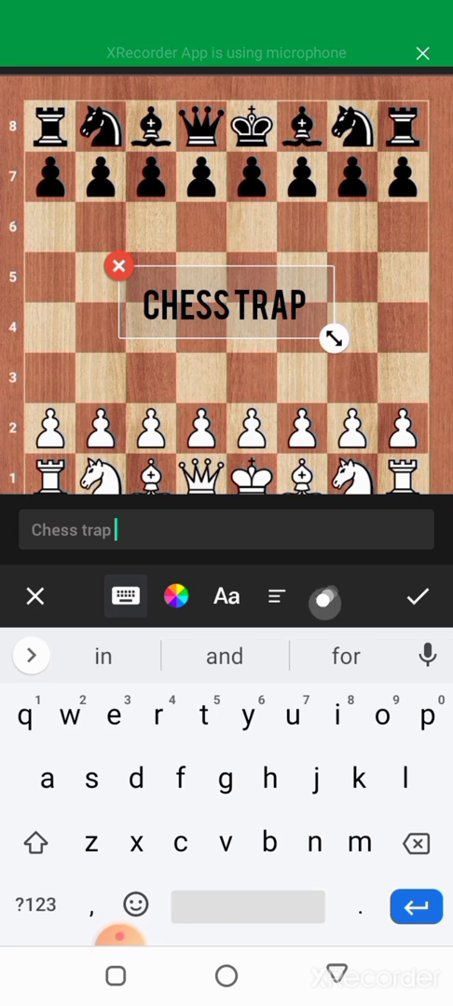
pyautogui.click(326, 597)
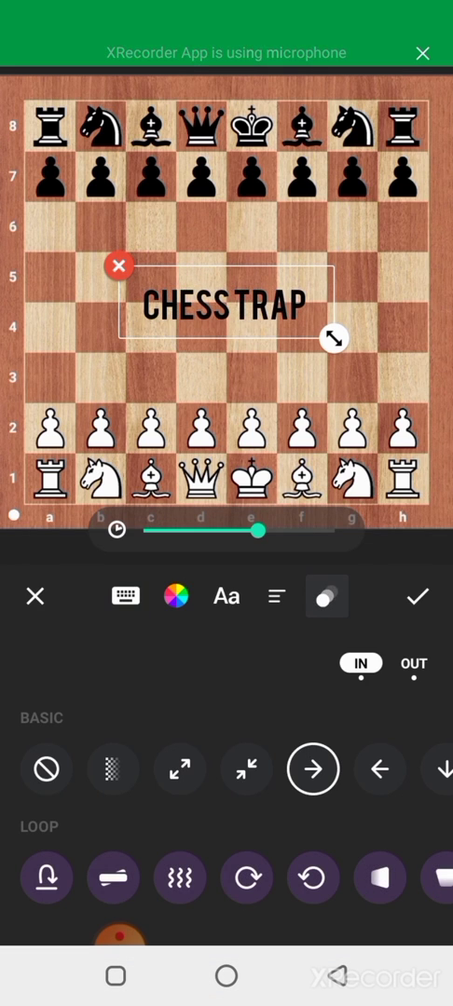
pyautogui.click(414, 663)
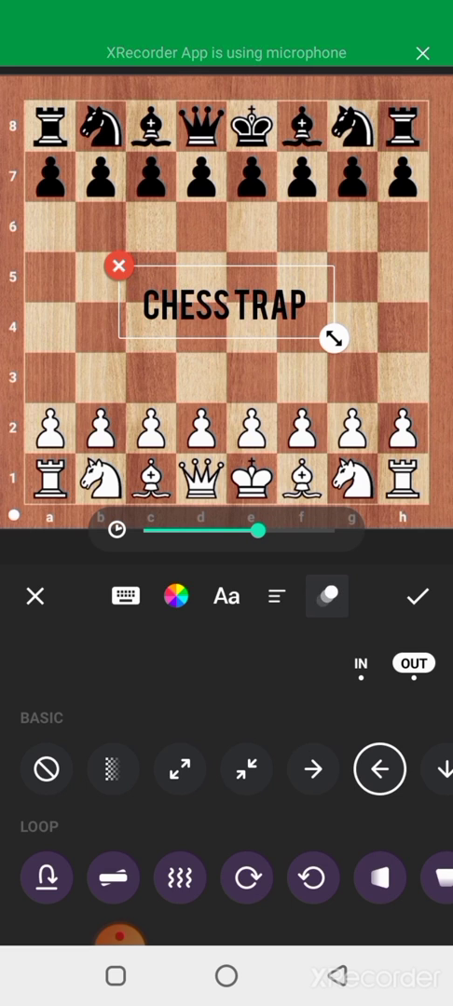
pyautogui.click(417, 596)
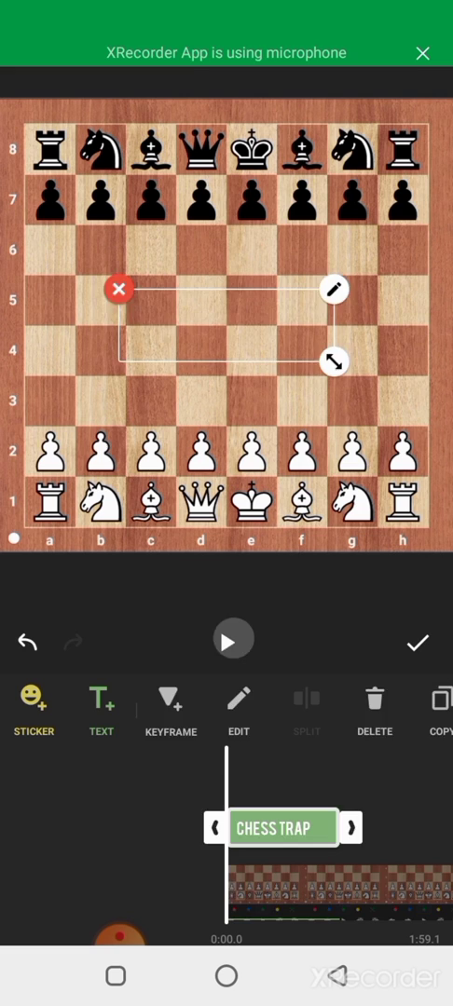
# Preview the animated title, pause, and finish the text layer.
pyautogui.click(227, 637)
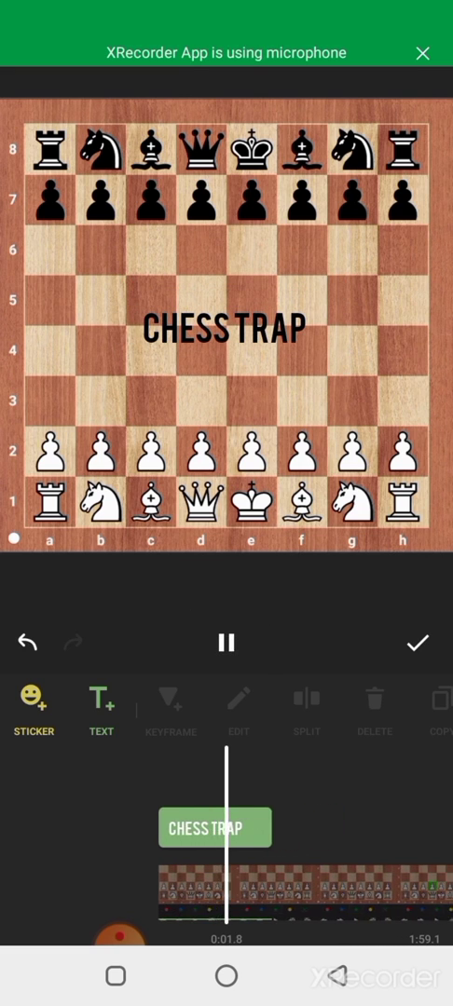
pyautogui.click(224, 642)
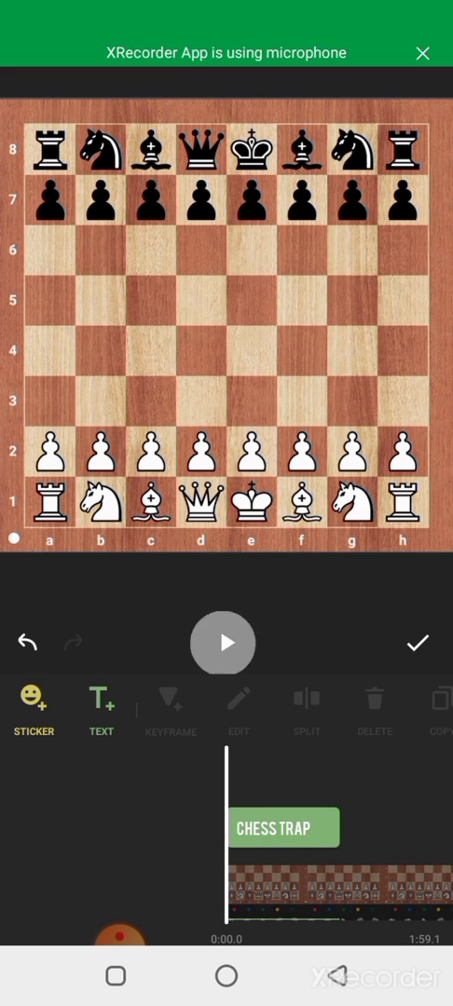
pyautogui.click(224, 643)
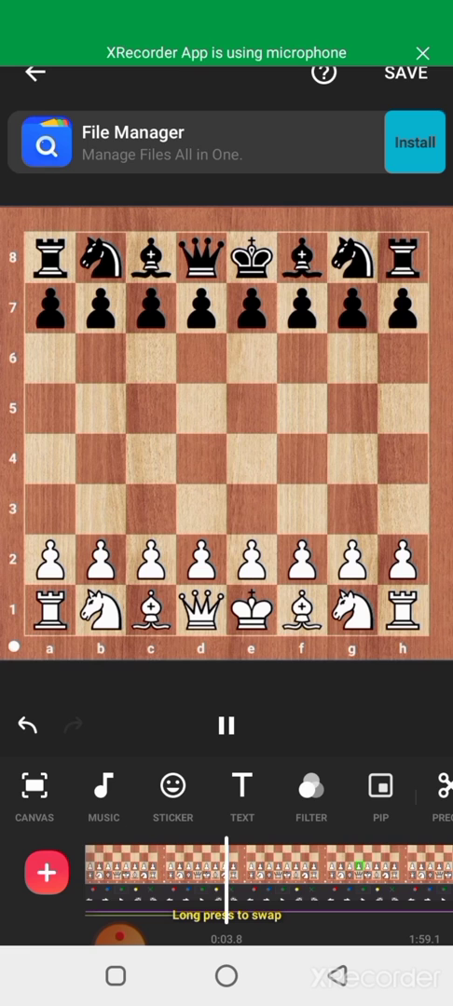
# Pause the preview and bring up SAVE settings offering 1080p at 30fps (~228 MB).
pyautogui.click(197, 563)
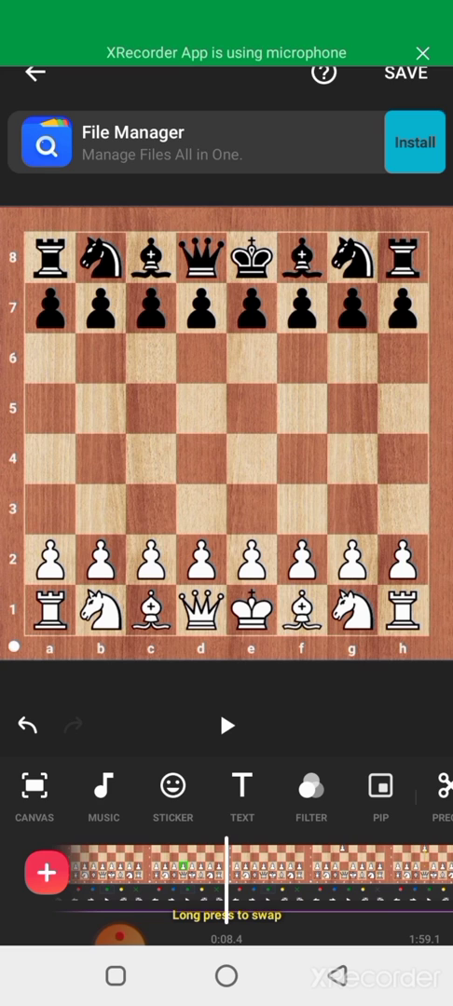
pyautogui.click(407, 73)
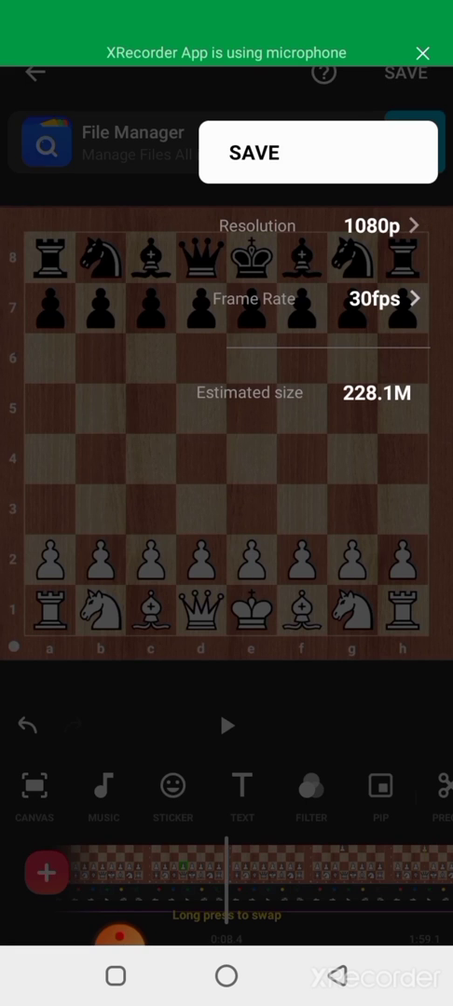